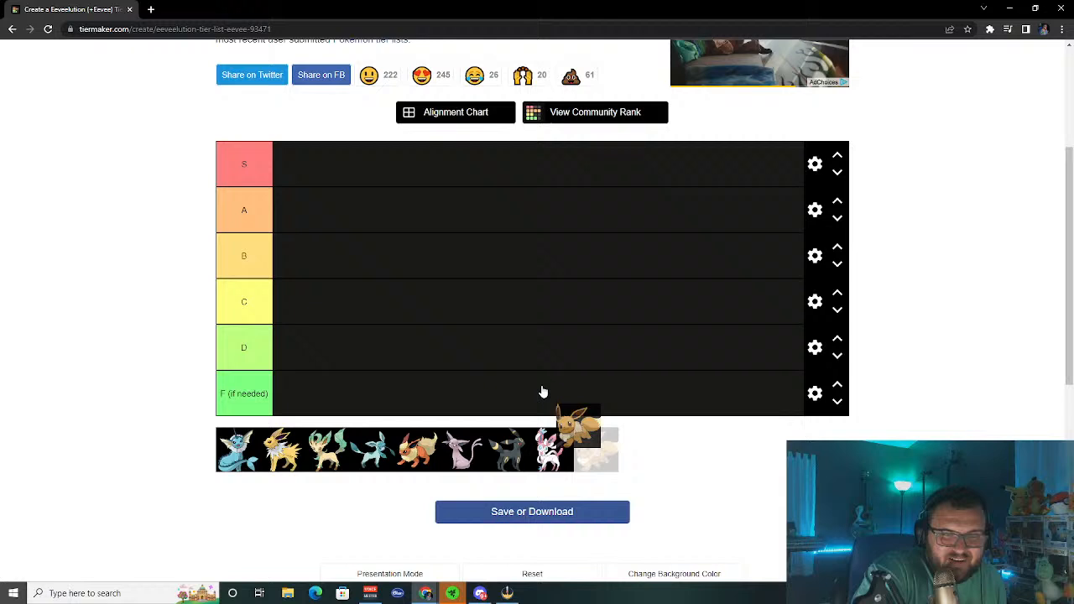
- Move Eevee from the unranked image pool into the B tier row
{"action": "left_click_drag", "start_coordinate": [582, 424], "coordinate": [476, 269]}
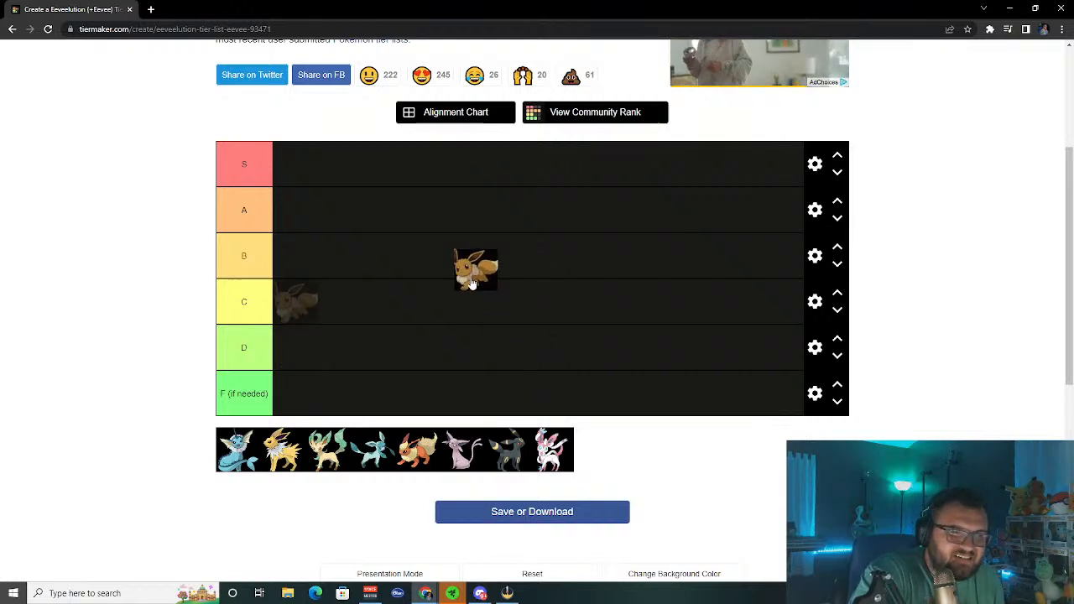
{"action": "left_click_drag", "start_coordinate": [476, 270], "coordinate": [295, 256]}
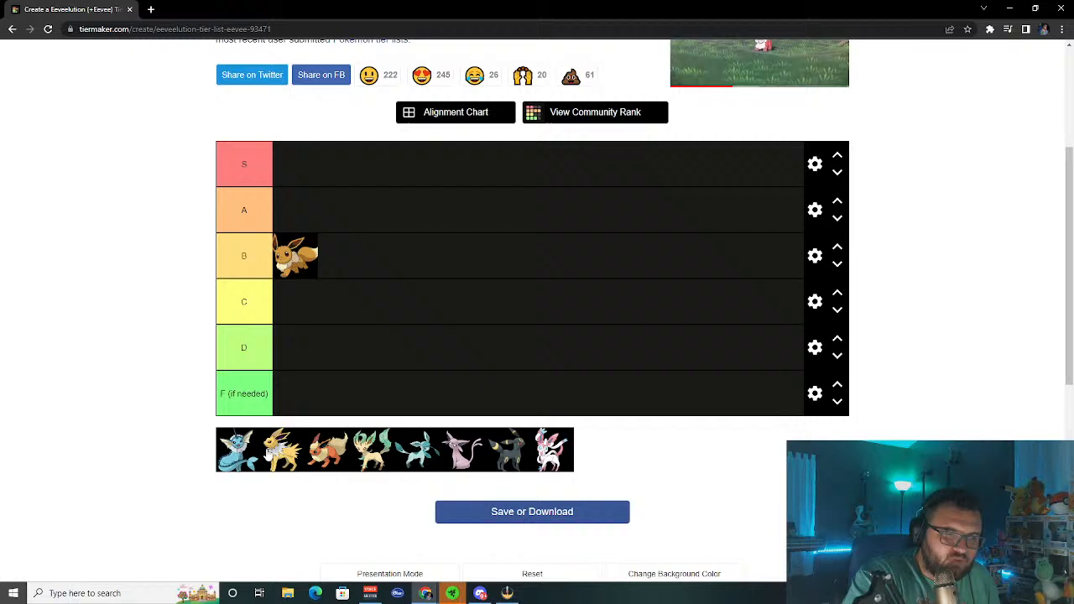
{"action": "mouse_move", "coordinate": [308, 456]}
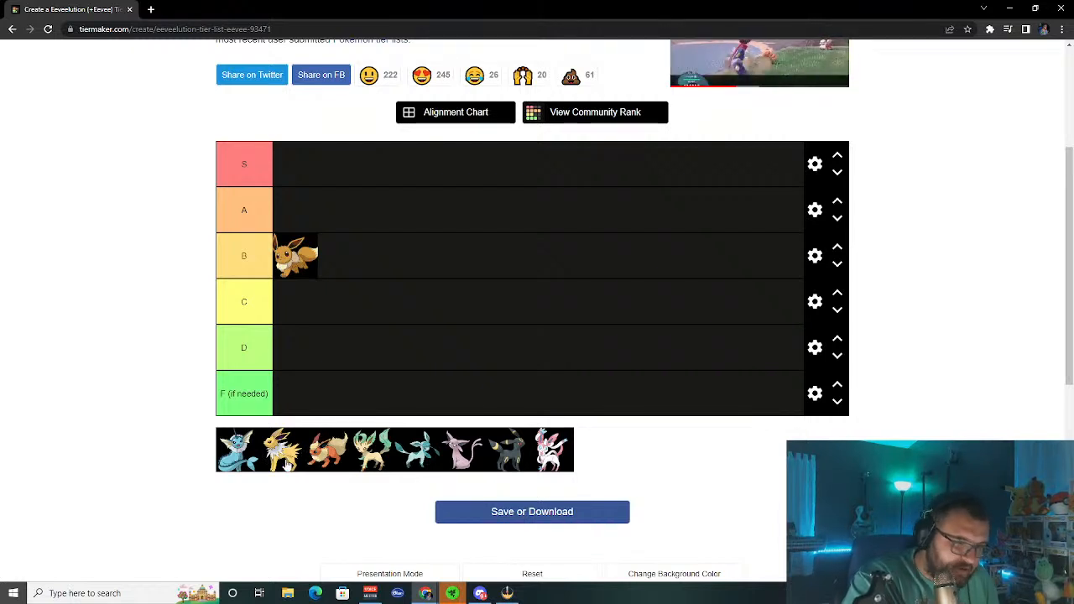
{"action": "mouse_move", "coordinate": [282, 488]}
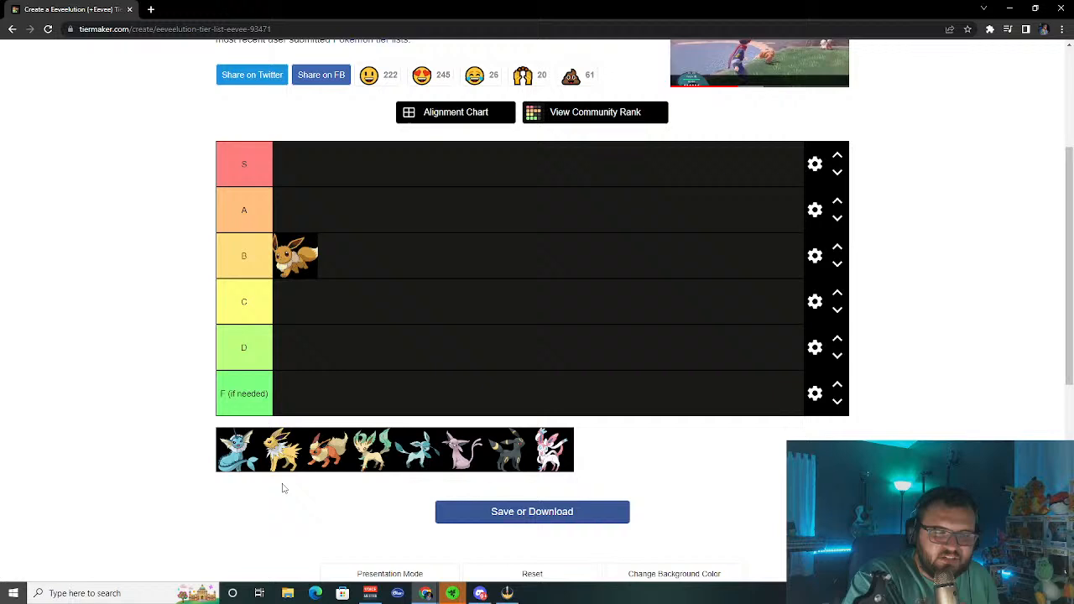
{"action": "mouse_move", "coordinate": [319, 460]}
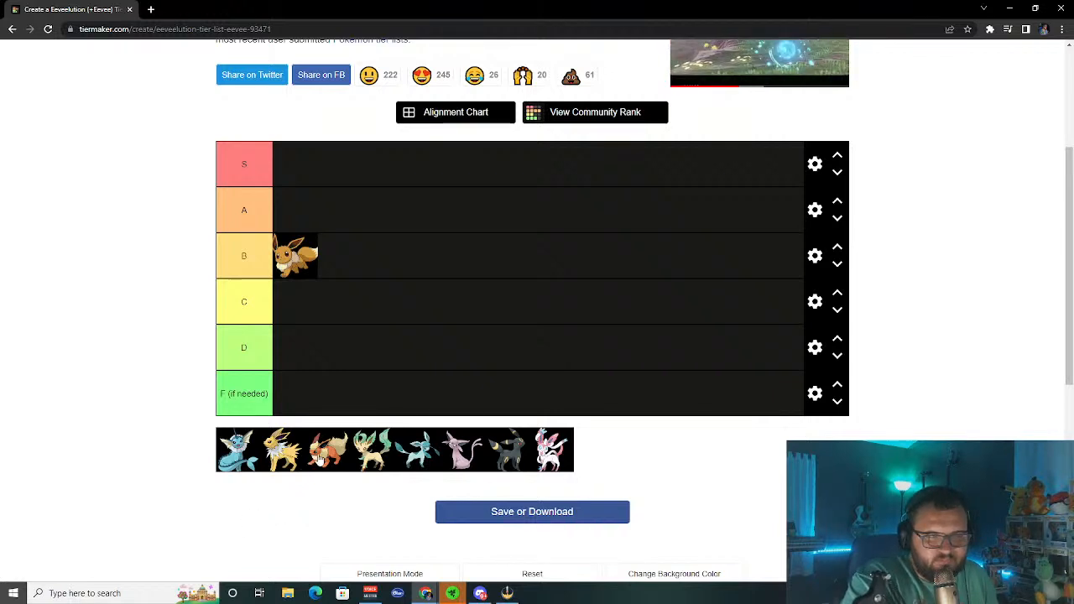
- Drop Flareon into the B tier row, right after Eevee
{"action": "left_click_drag", "start_coordinate": [332, 451], "coordinate": [340, 256]}
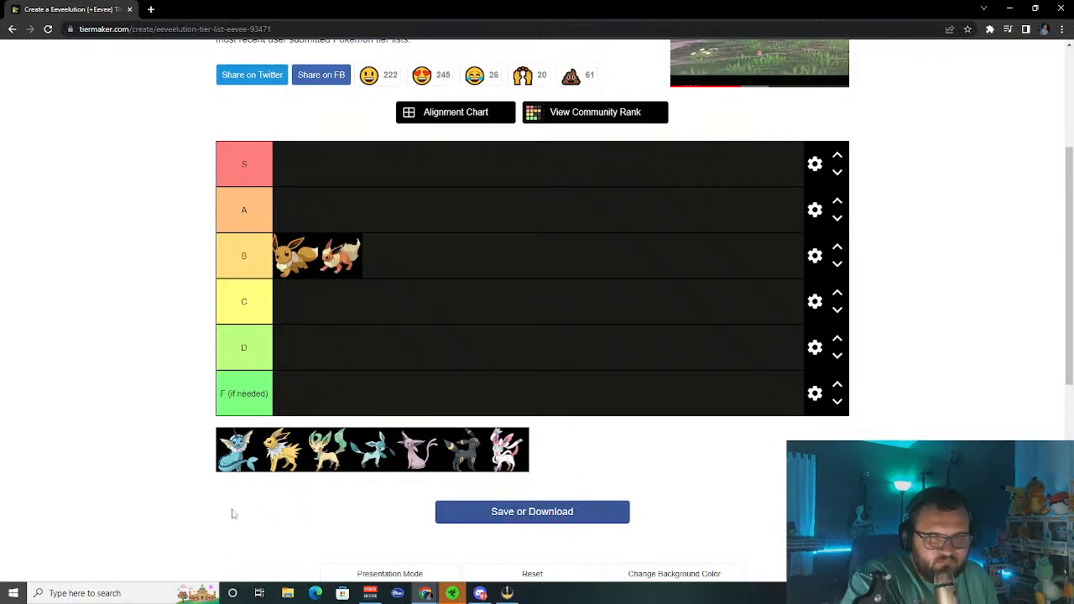
{"action": "mouse_move", "coordinate": [234, 565]}
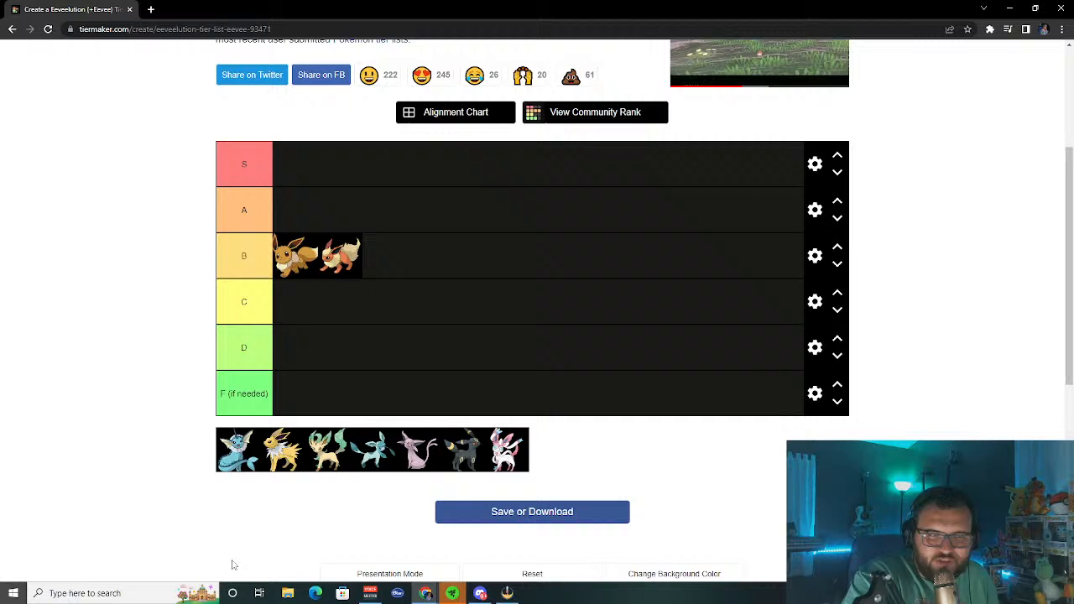
{"action": "mouse_move", "coordinate": [295, 490]}
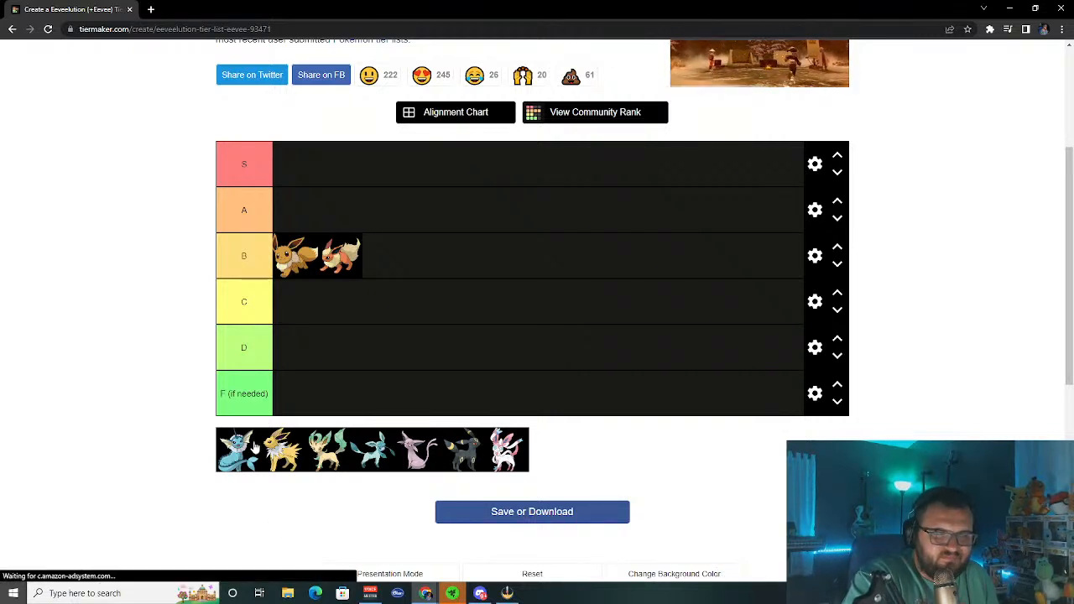
{"action": "mouse_move", "coordinate": [273, 282]}
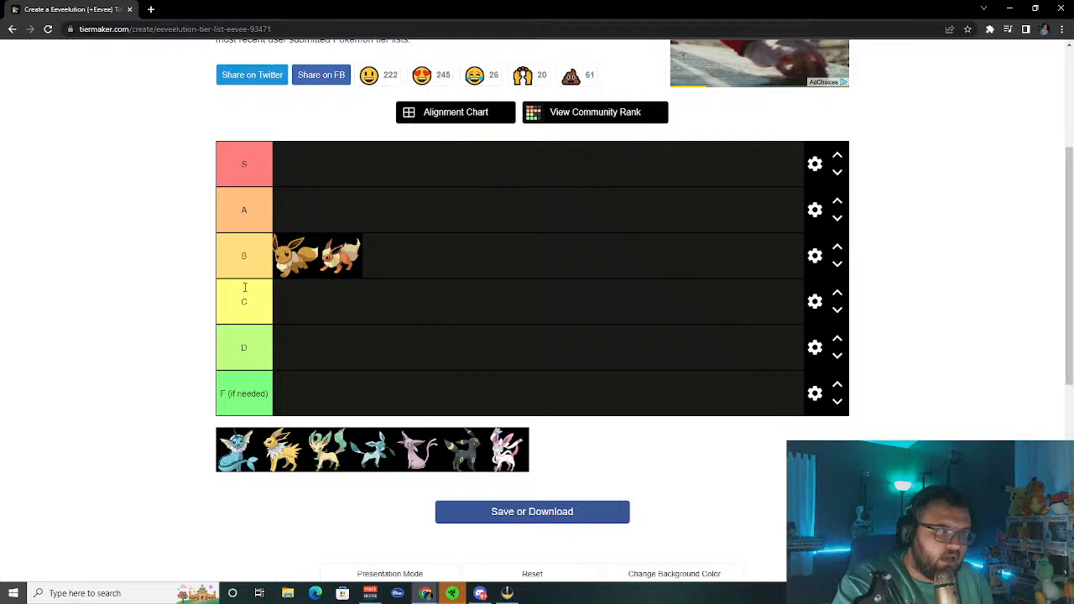
{"action": "mouse_move", "coordinate": [376, 293]}
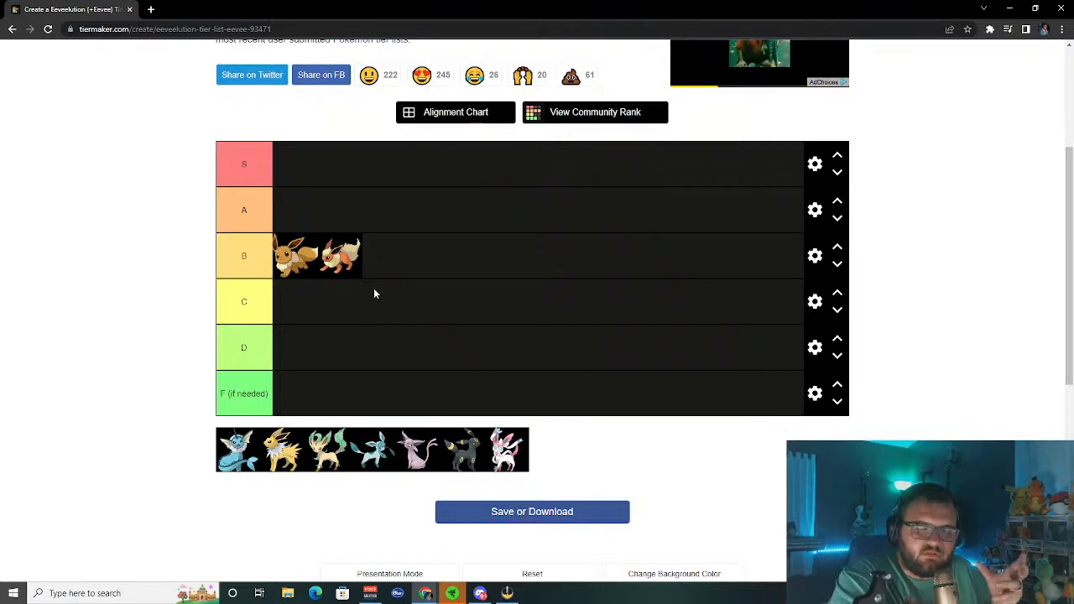
{"action": "mouse_move", "coordinate": [340, 219]}
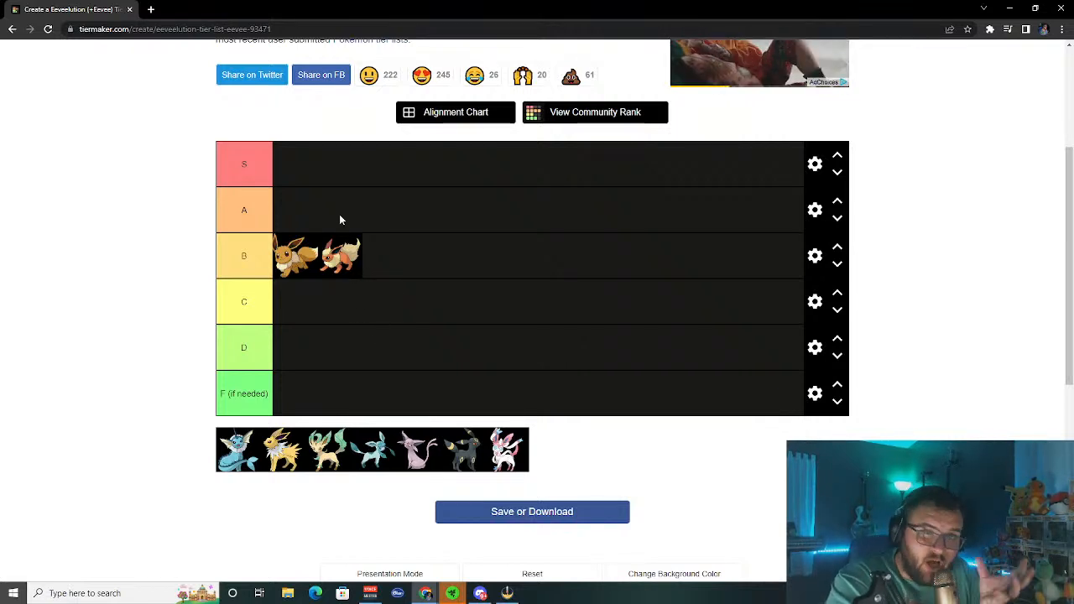
{"action": "mouse_move", "coordinate": [299, 374]}
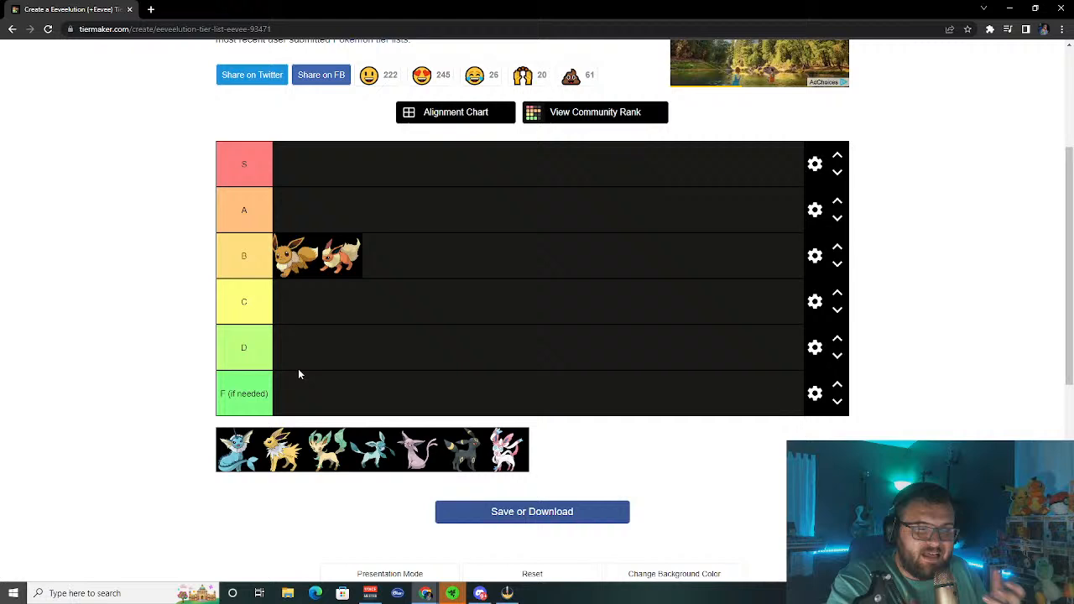
- Rank Vaporeon in A, and Jolteon in B between Eevee and Flareon
{"action": "left_click_drag", "start_coordinate": [233, 449], "coordinate": [294, 210]}
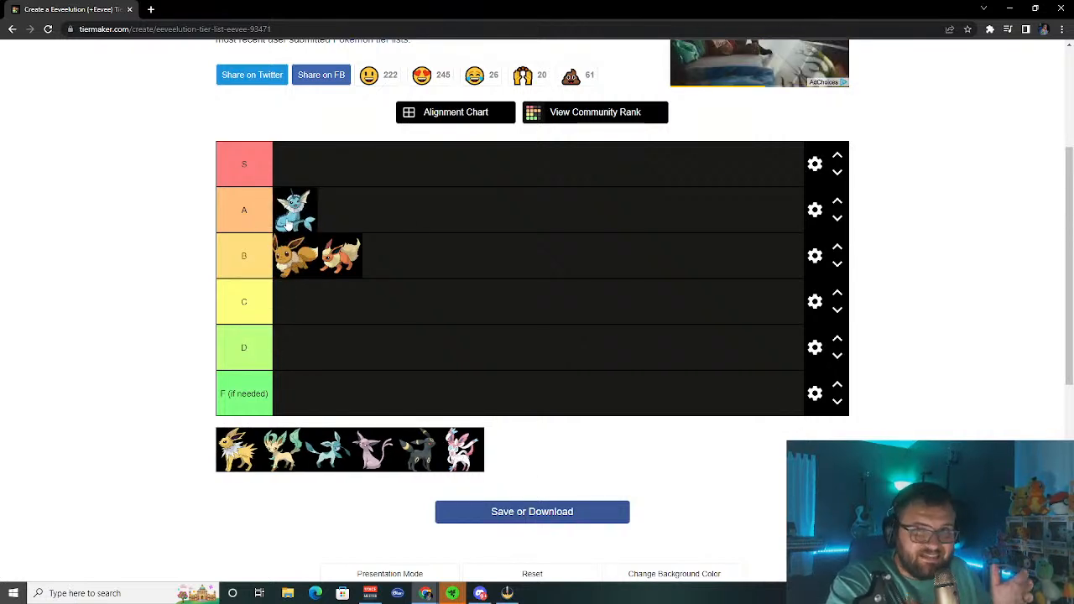
{"action": "mouse_move", "coordinate": [321, 75]}
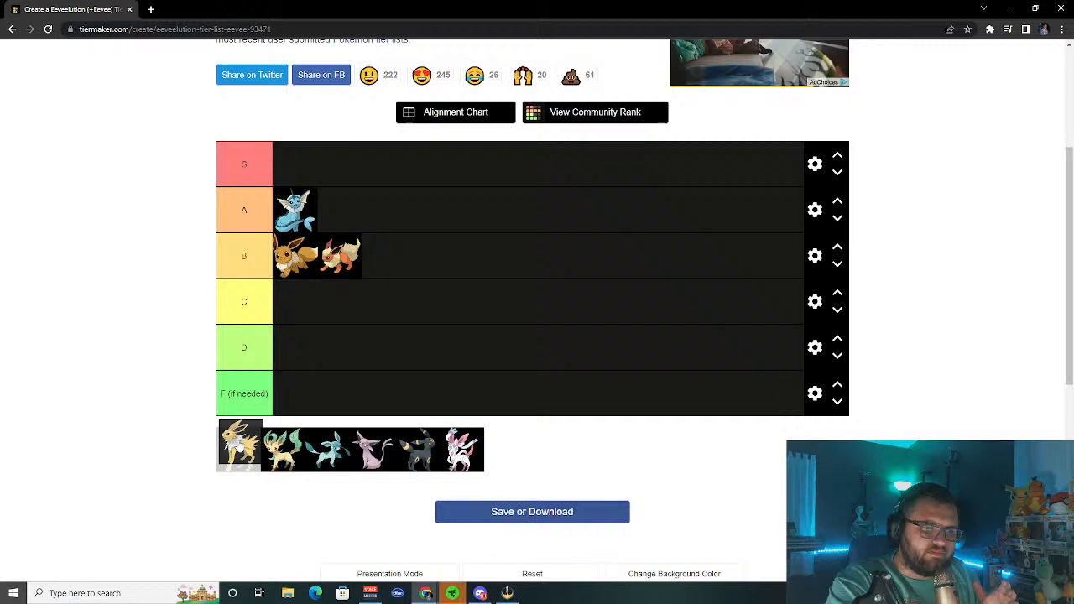
{"action": "left_click_drag", "start_coordinate": [237, 447], "coordinate": [285, 302]}
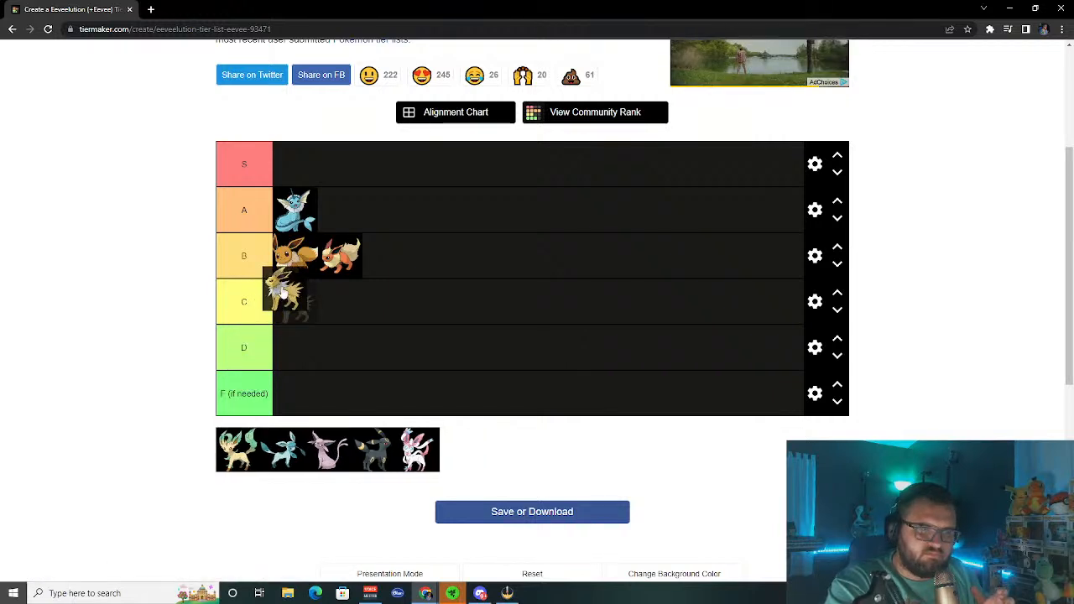
{"action": "left_click_drag", "start_coordinate": [294, 303], "coordinate": [382, 256]}
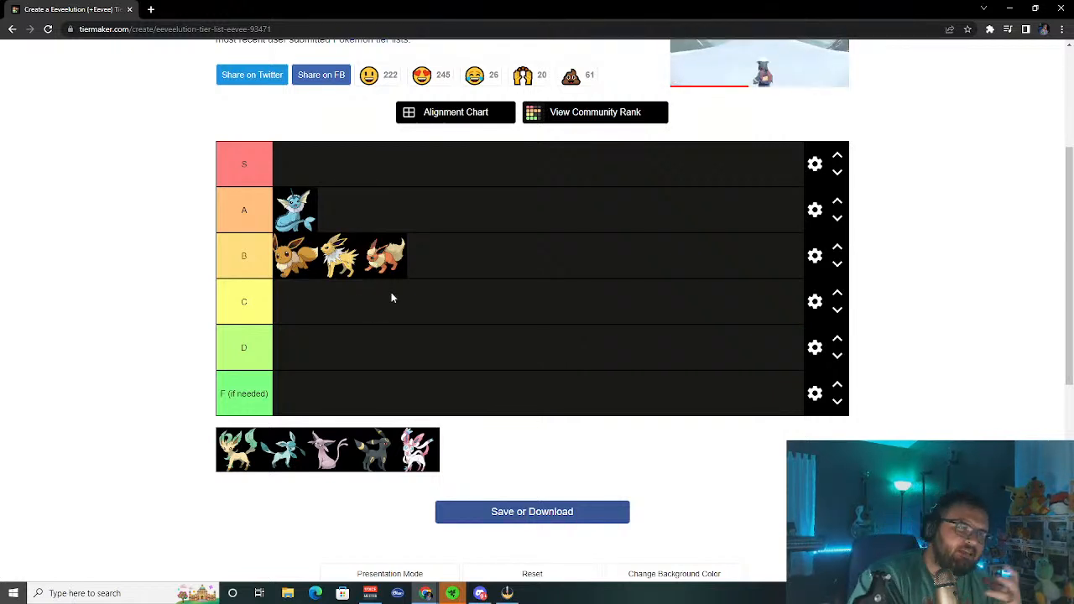
{"action": "mouse_move", "coordinate": [435, 346]}
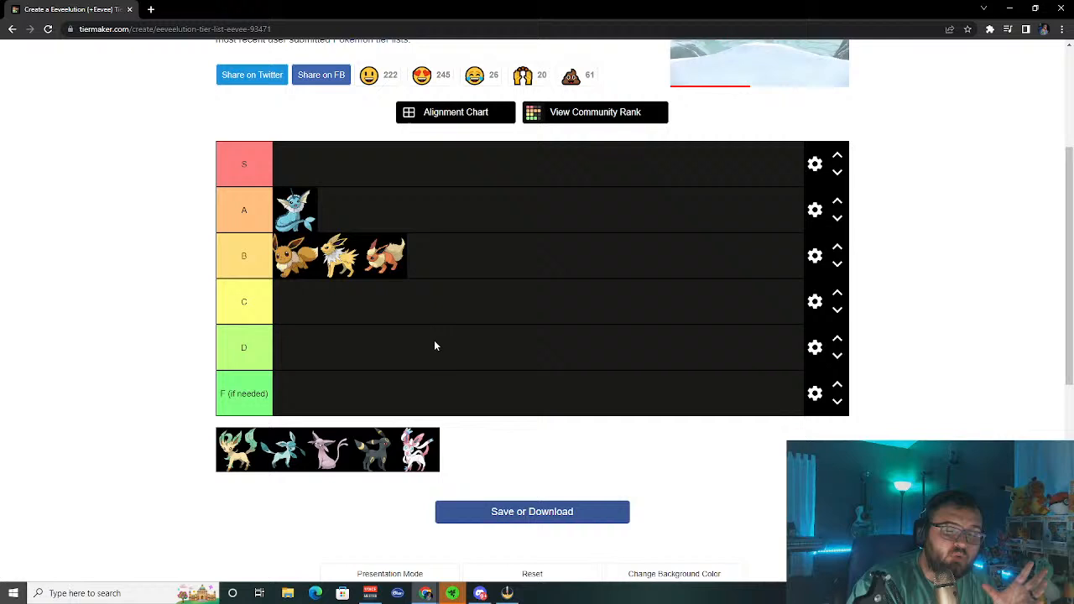
{"action": "mouse_move", "coordinate": [356, 258]}
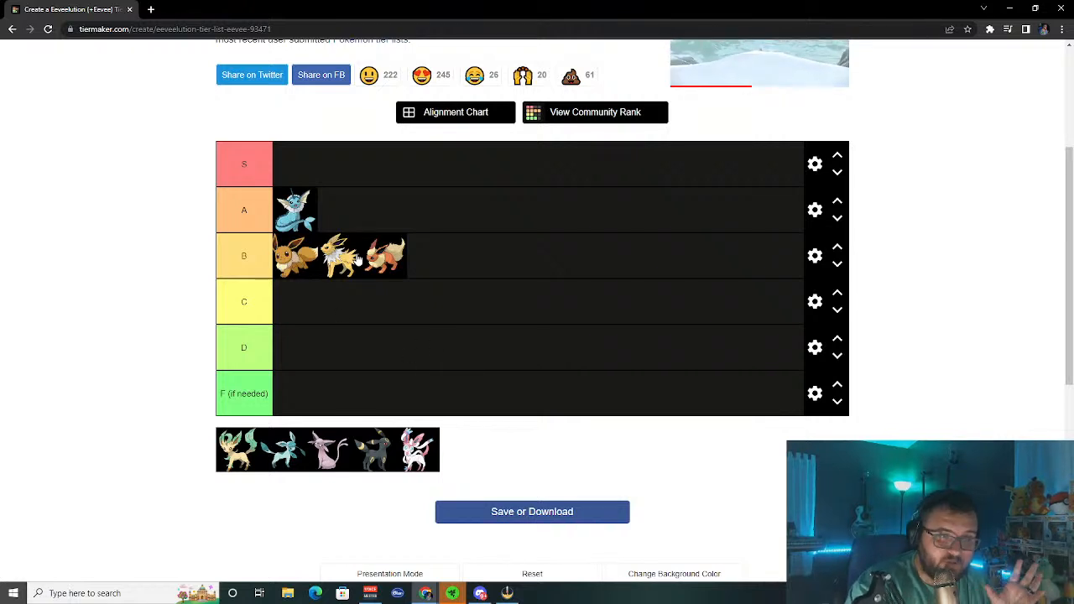
{"action": "mouse_move", "coordinate": [315, 288]}
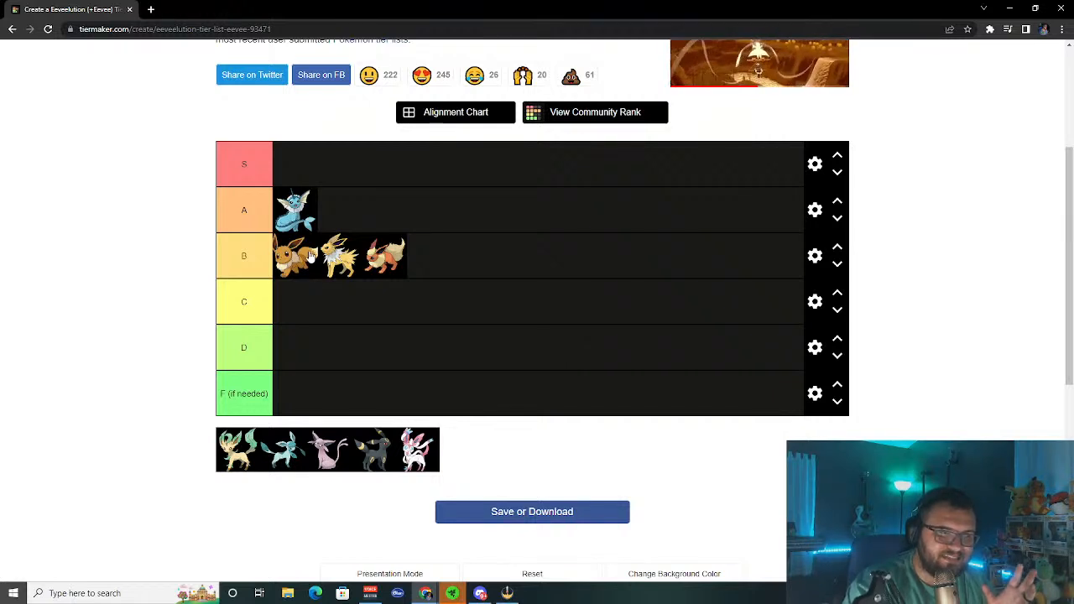
{"action": "left_click_drag", "start_coordinate": [294, 256], "coordinate": [294, 302]}
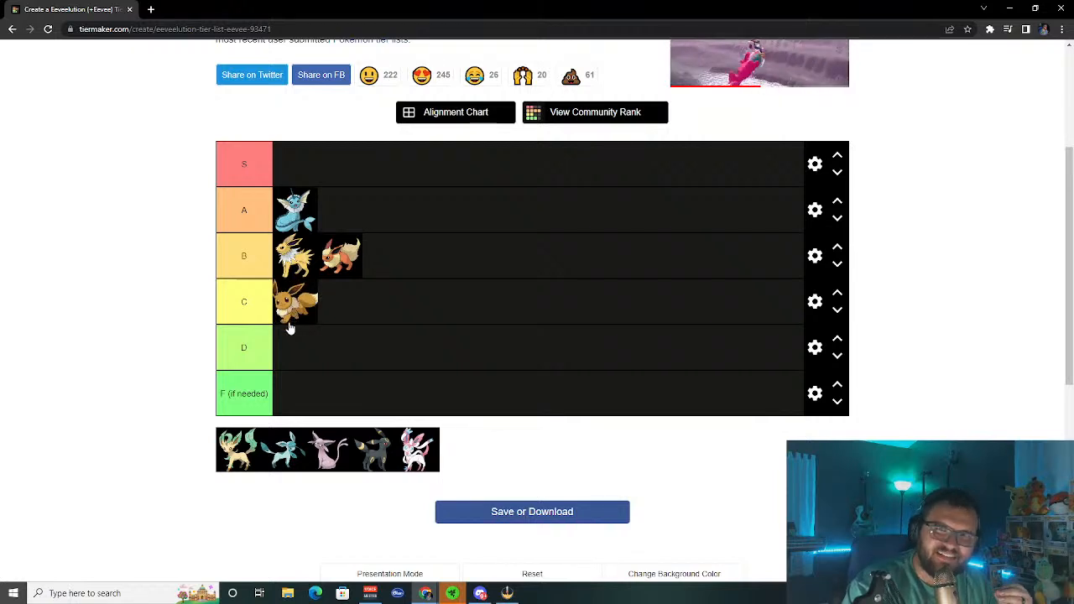
{"action": "mouse_move", "coordinate": [283, 346]}
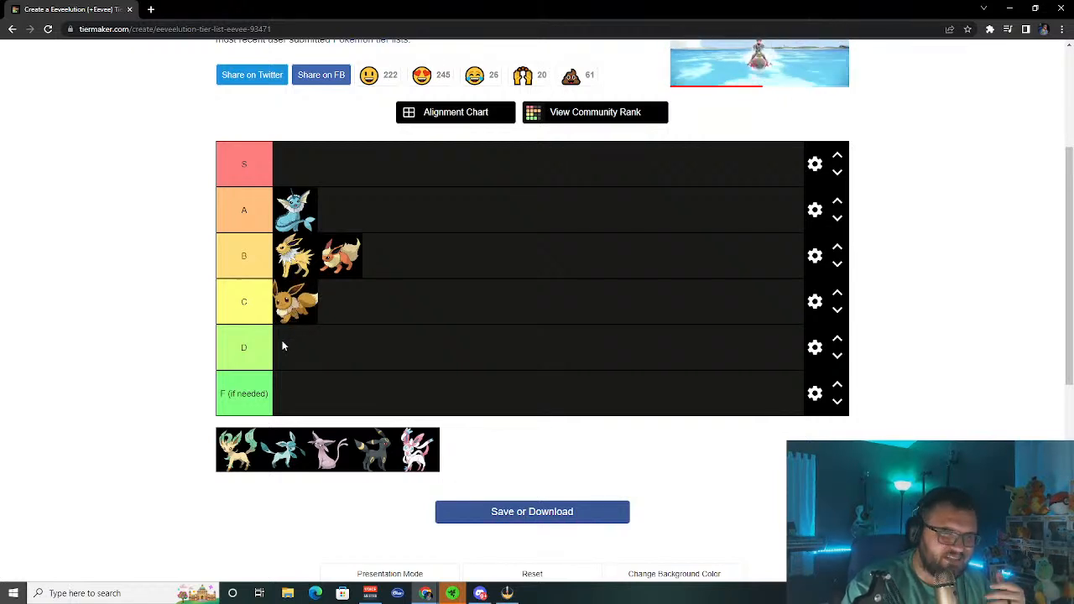
{"action": "mouse_move", "coordinate": [249, 428]}
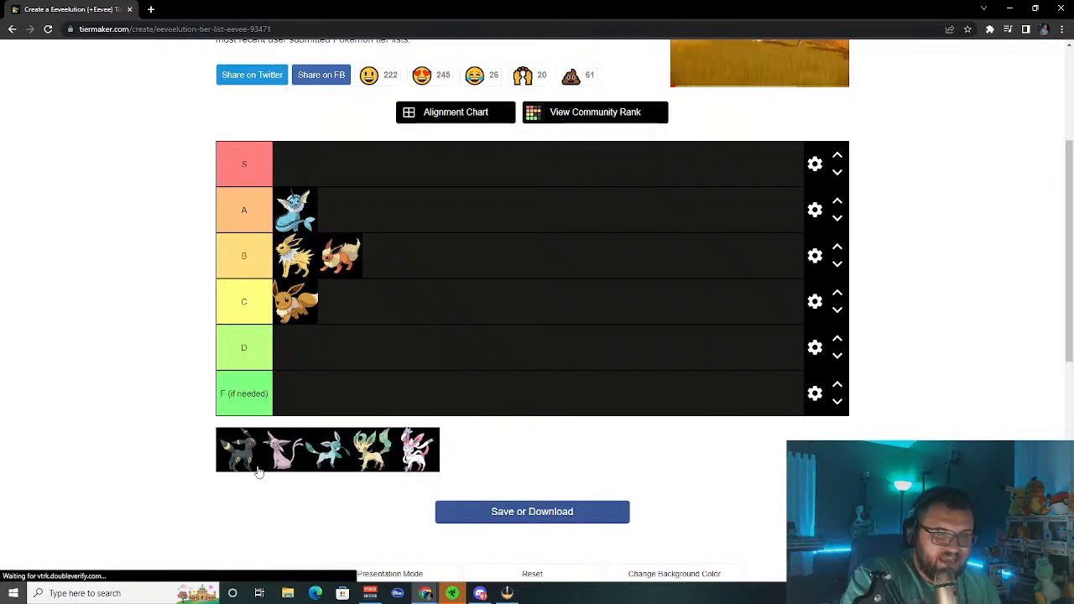
- Rank Umbreon in S, and Espeon in A ahead of Vaporeon
{"action": "left_click_drag", "start_coordinate": [237, 449], "coordinate": [304, 174]}
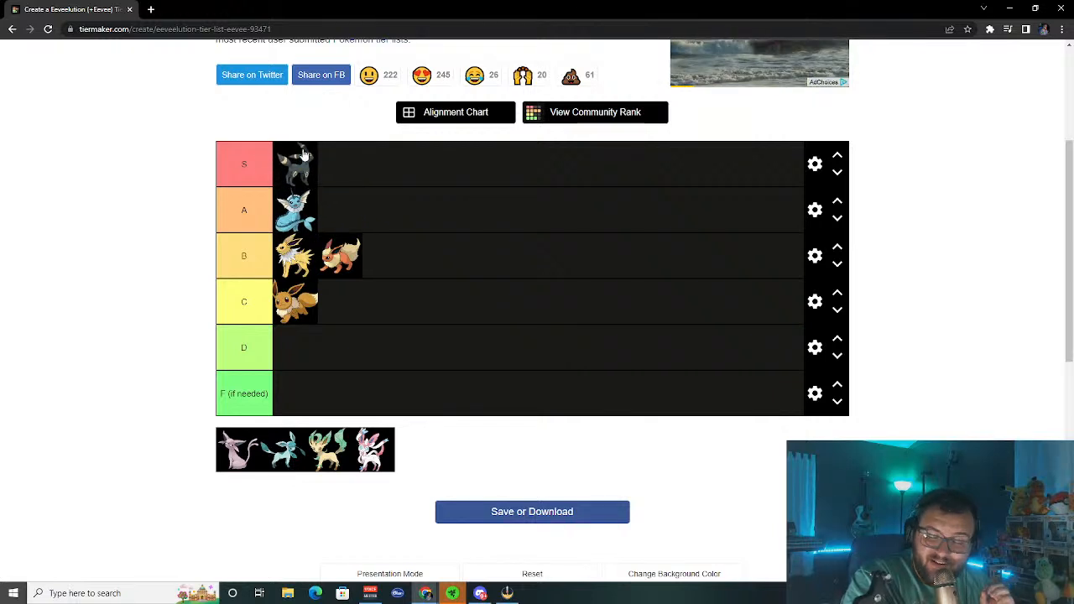
{"action": "mouse_move", "coordinate": [338, 408]}
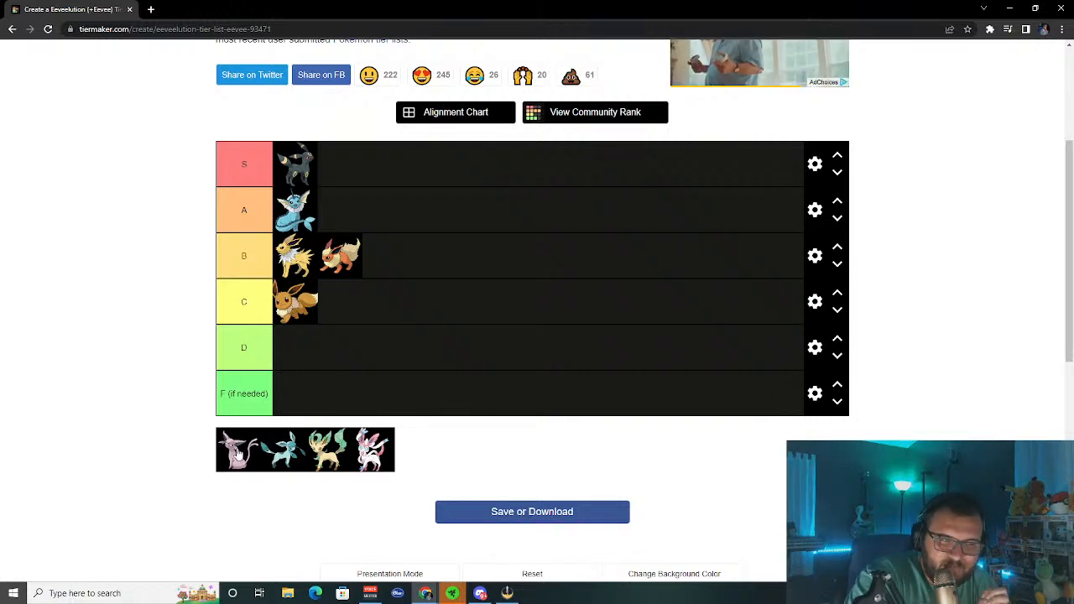
{"action": "left_click_drag", "start_coordinate": [237, 449], "coordinate": [298, 163]}
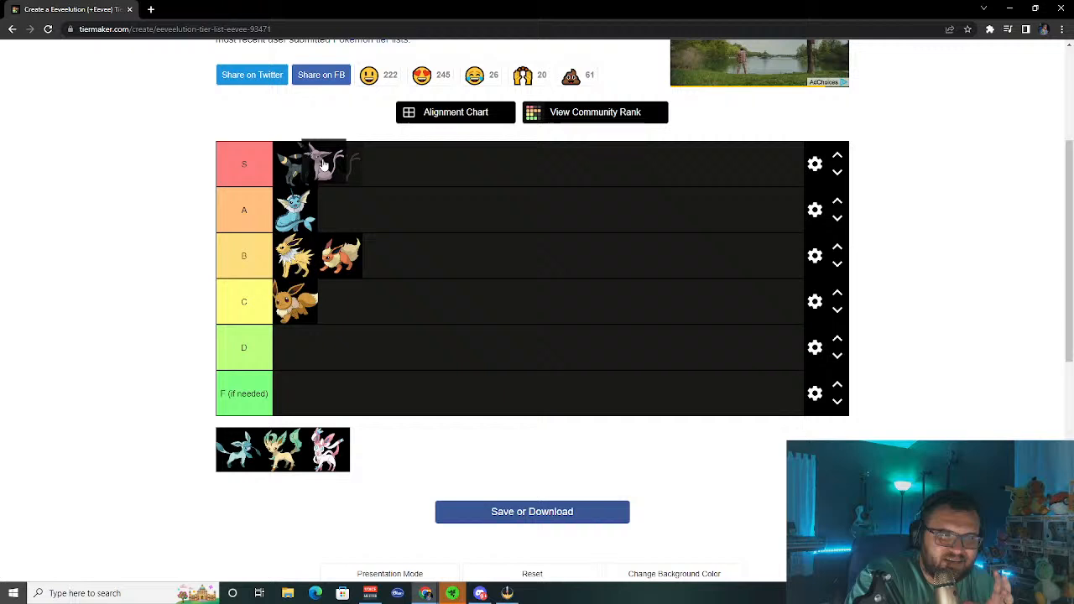
{"action": "left_click_drag", "start_coordinate": [323, 164], "coordinate": [302, 206]}
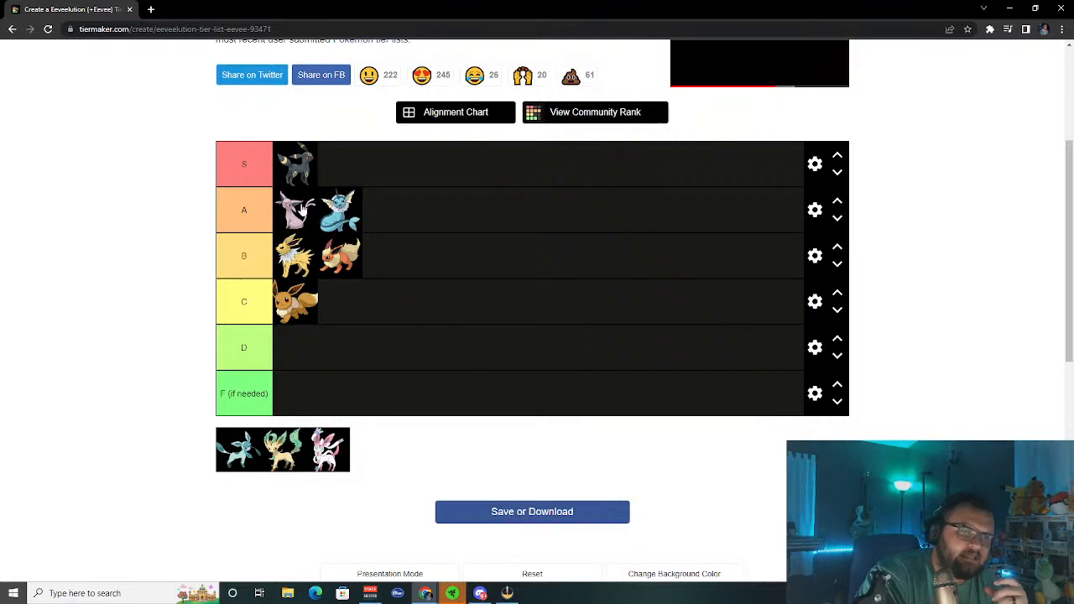
{"action": "mouse_move", "coordinate": [385, 358]}
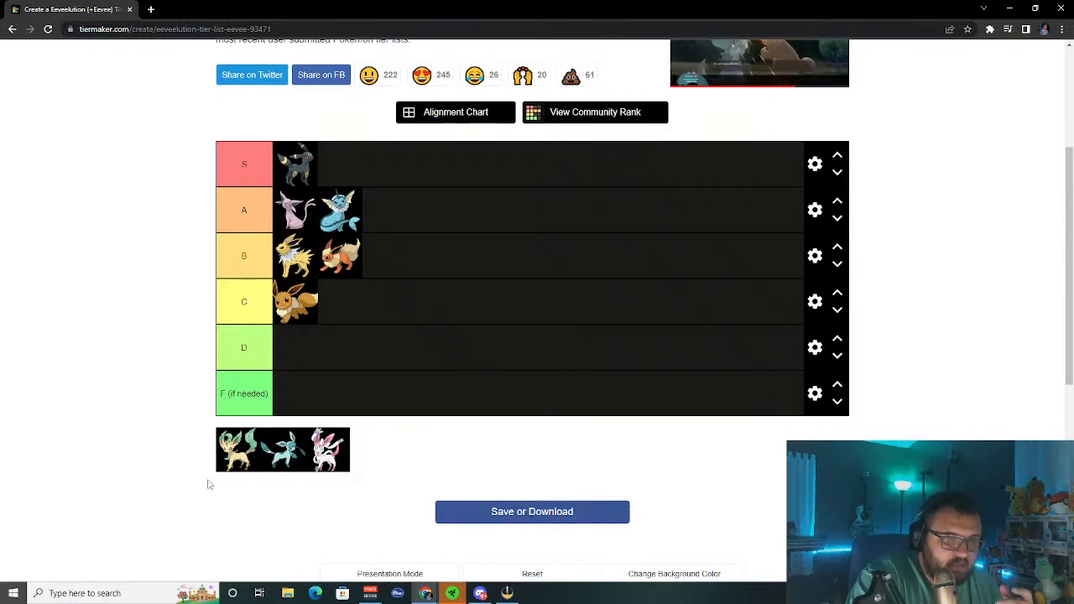
- Rank Leafeon in C beside Eevee, and Glaceon at the end of B
{"action": "left_click_drag", "start_coordinate": [307, 449], "coordinate": [338, 302]}
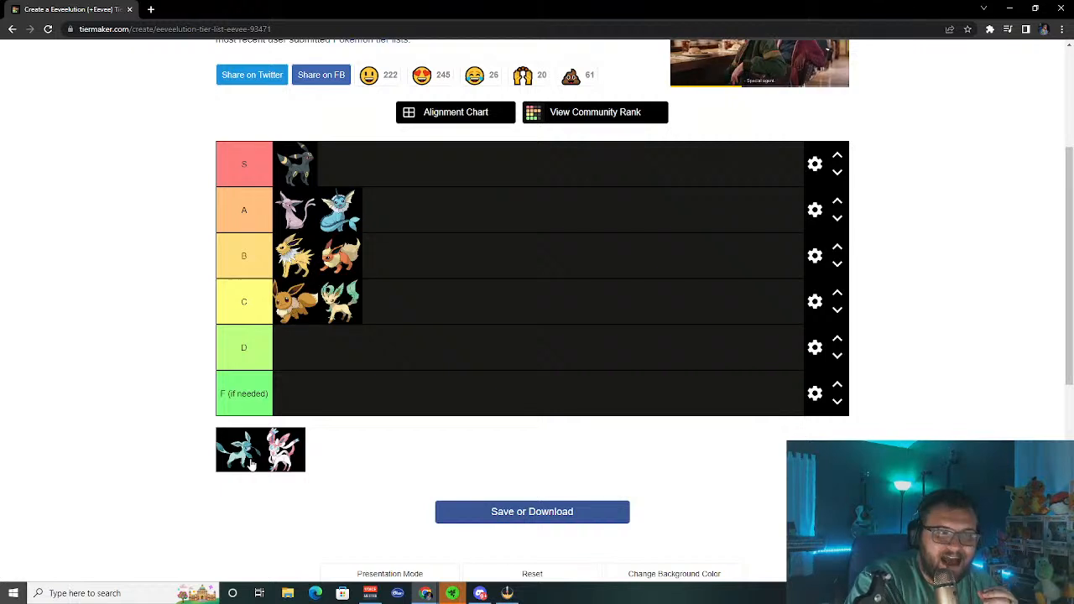
{"action": "left_click_drag", "start_coordinate": [260, 449], "coordinate": [382, 256]}
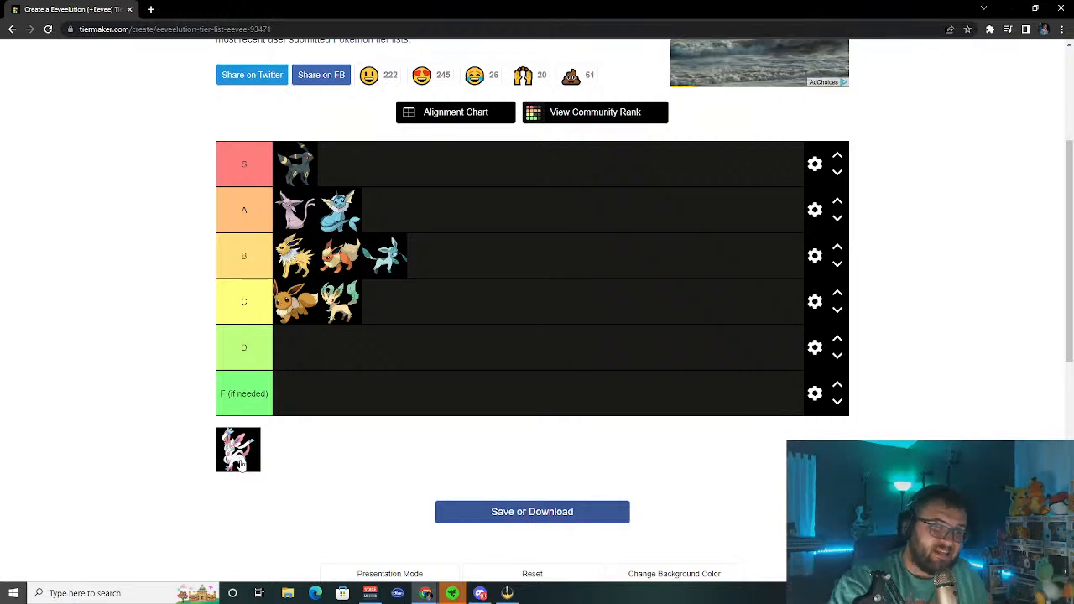
- Move the last unranked Eeveelution, Sylveon, into S after Umbreon
{"action": "left_click_drag", "start_coordinate": [239, 449], "coordinate": [340, 164]}
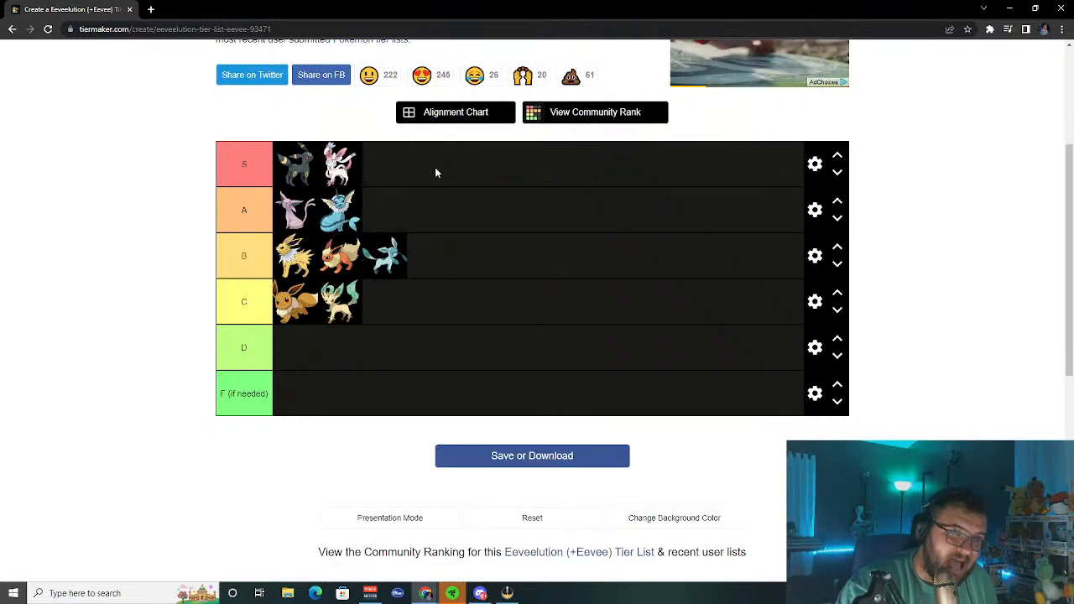
{"action": "mouse_move", "coordinate": [387, 164]}
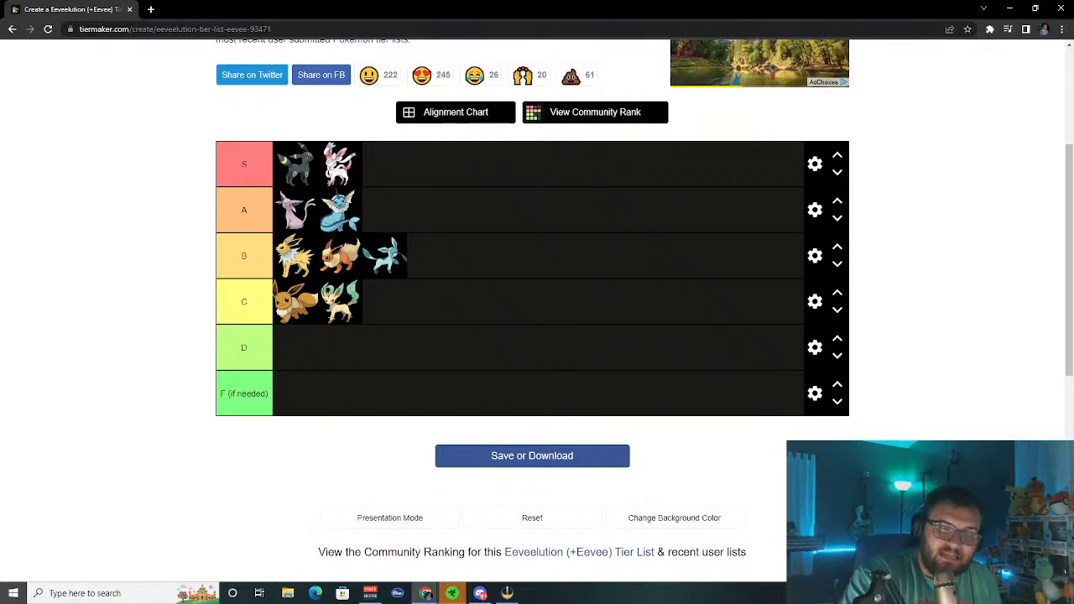
{"action": "mouse_move", "coordinate": [368, 336]}
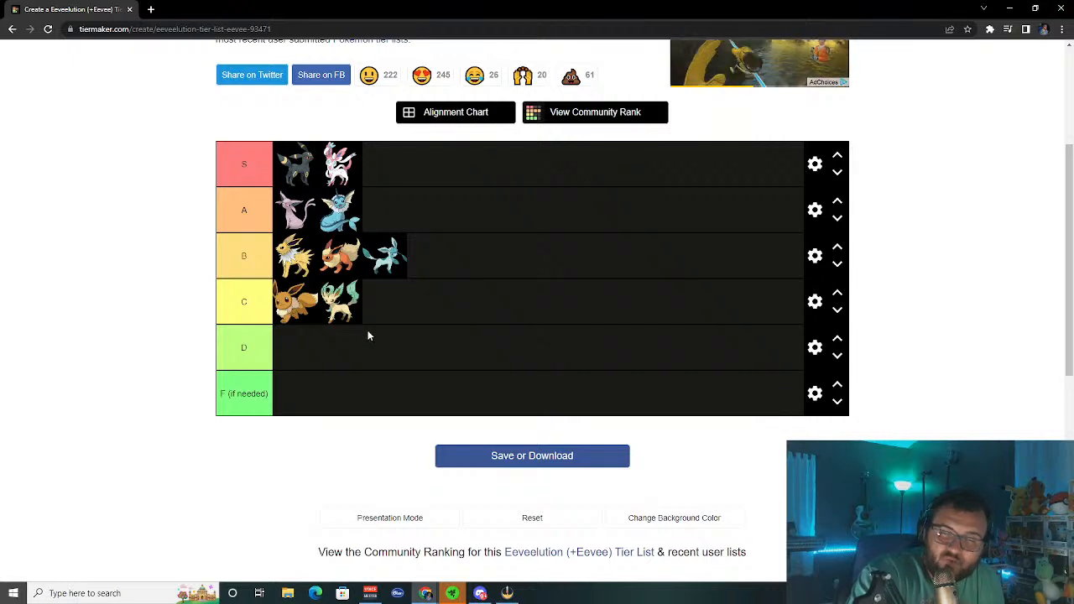
{"action": "mouse_move", "coordinate": [409, 326]}
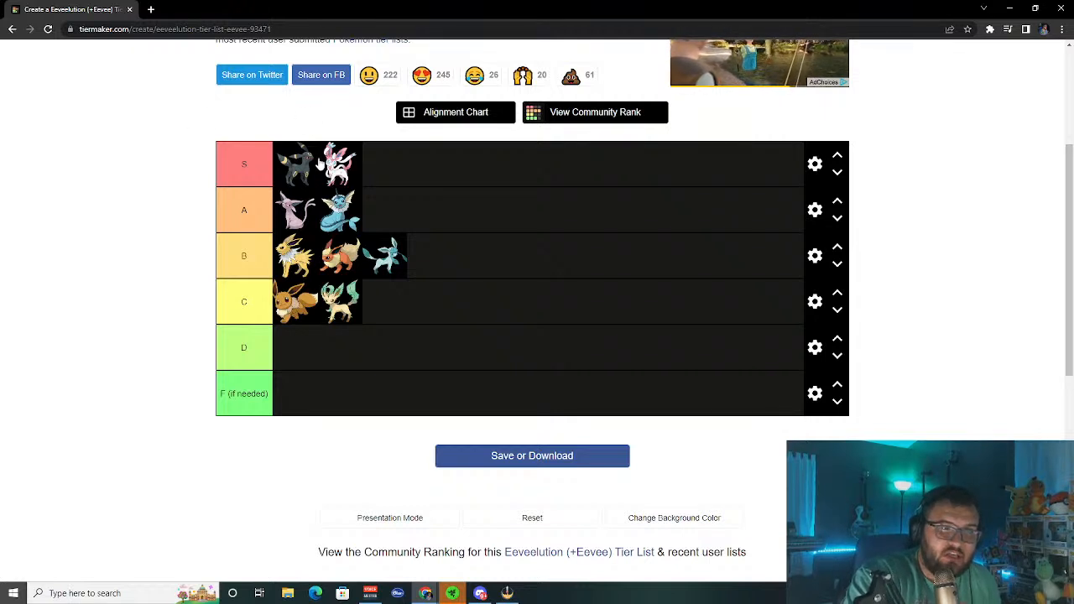
{"action": "mouse_move", "coordinate": [176, 235]}
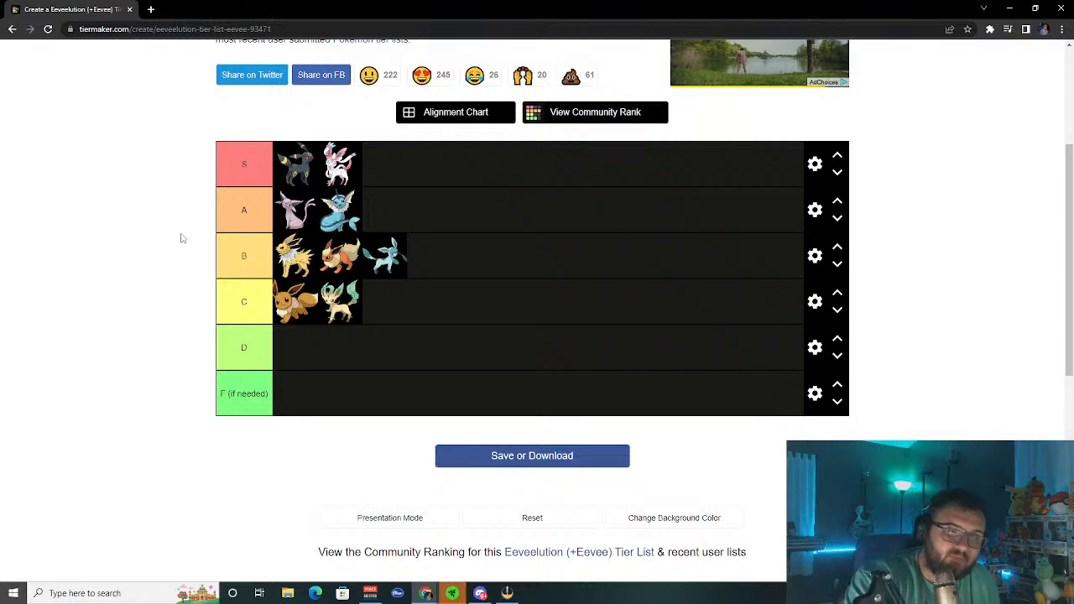
{"action": "mouse_move", "coordinate": [233, 284]}
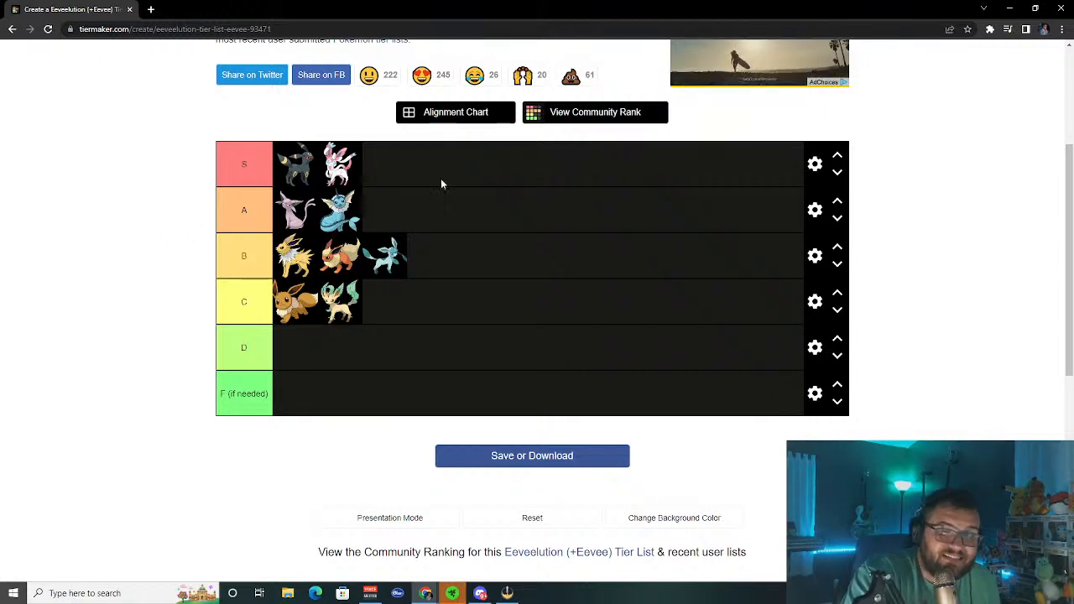
{"action": "mouse_move", "coordinate": [430, 160]}
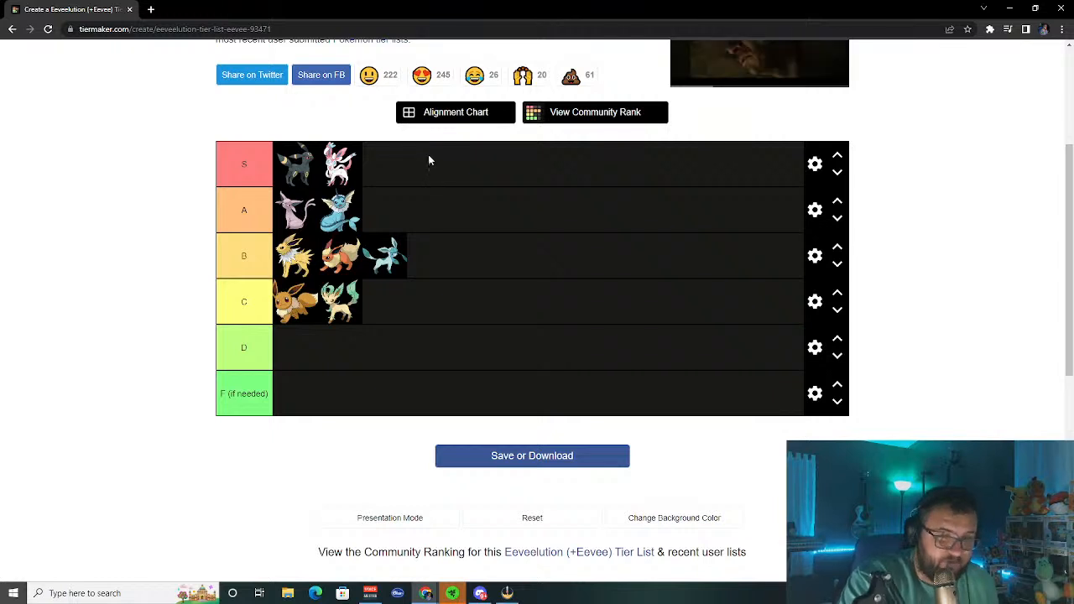
{"action": "mouse_move", "coordinate": [357, 156]}
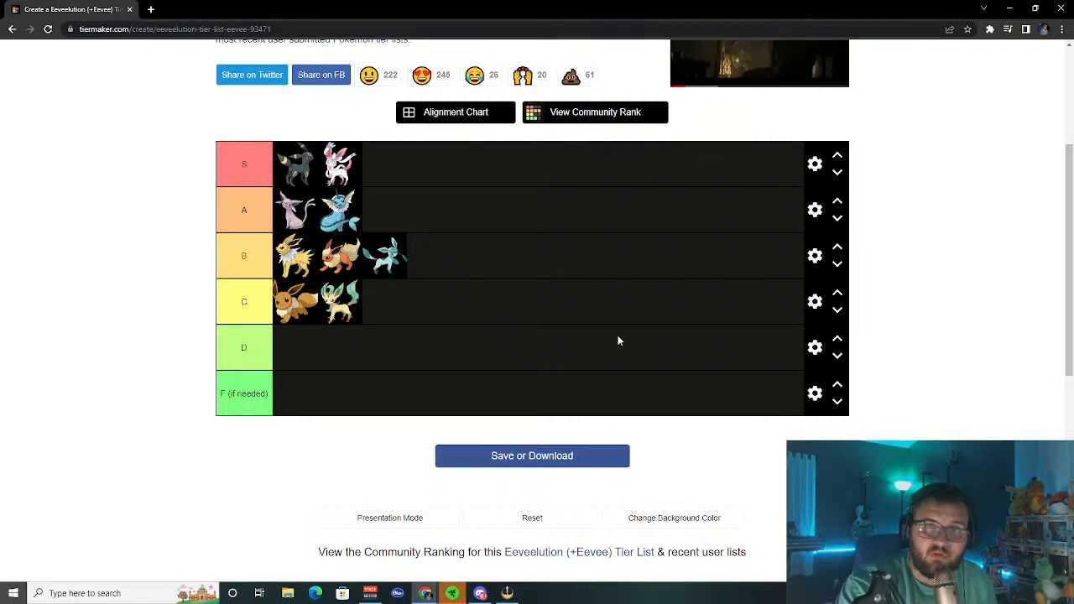
{"action": "mouse_move", "coordinate": [609, 303]}
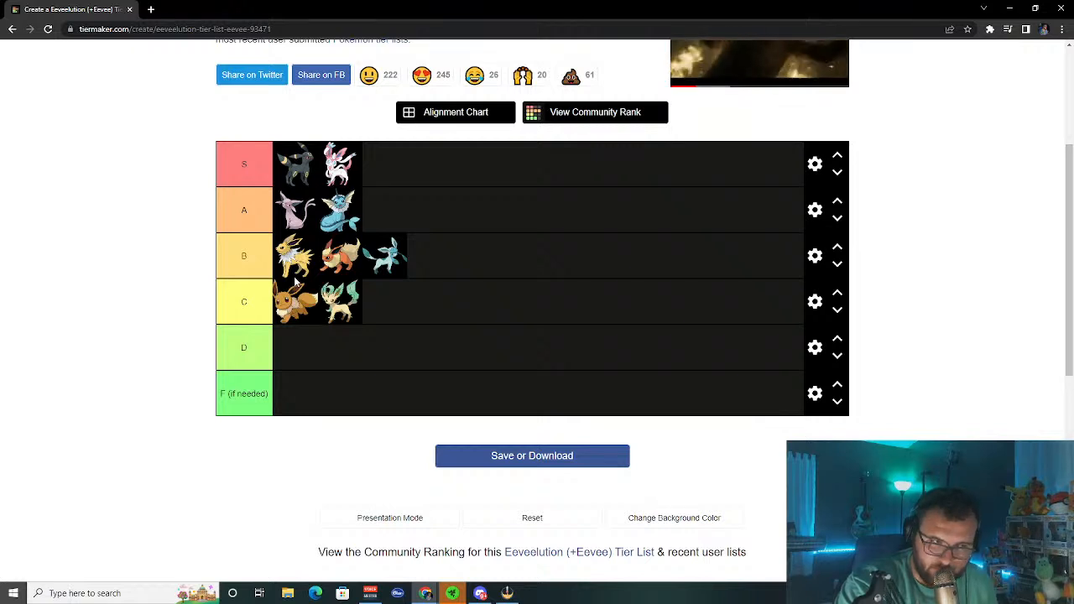
{"action": "mouse_move", "coordinate": [181, 430]}
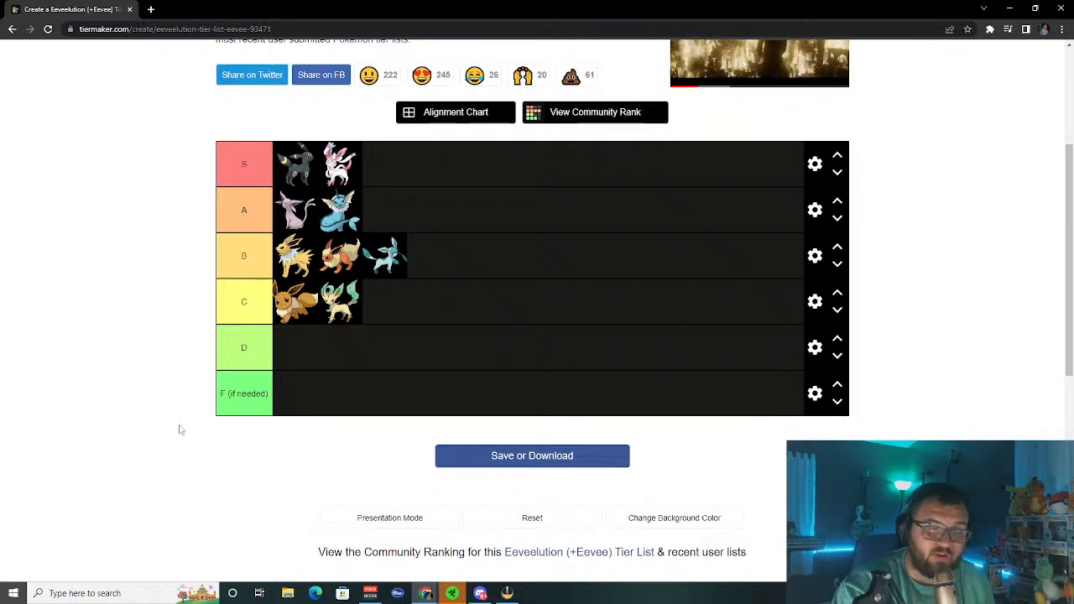